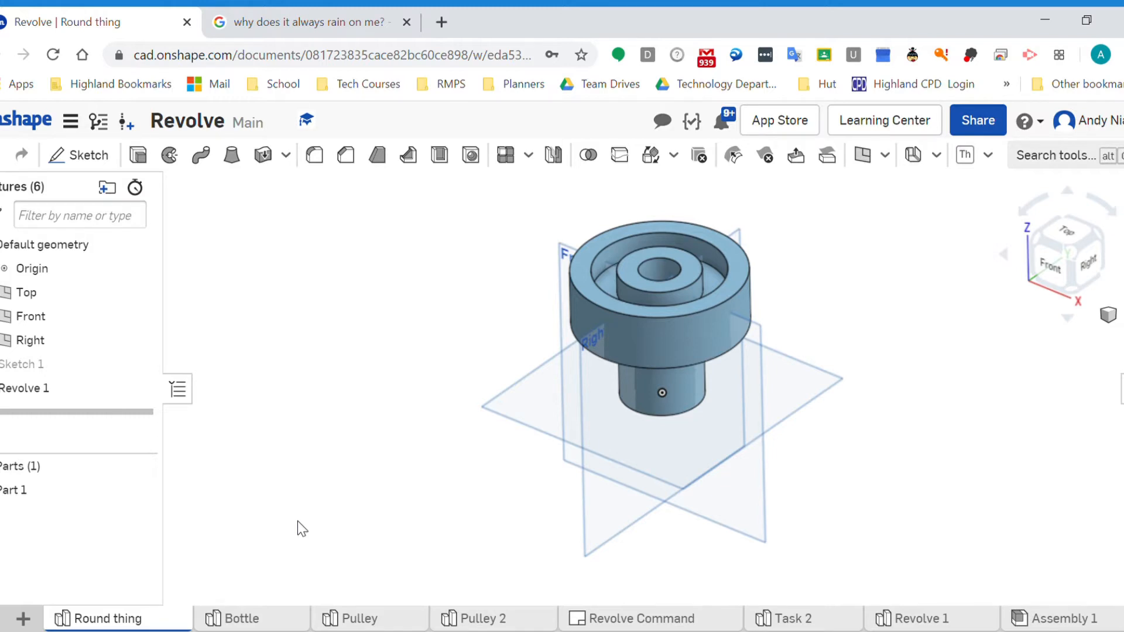
{"action": "mouse_move", "coordinate": [332, 473]}
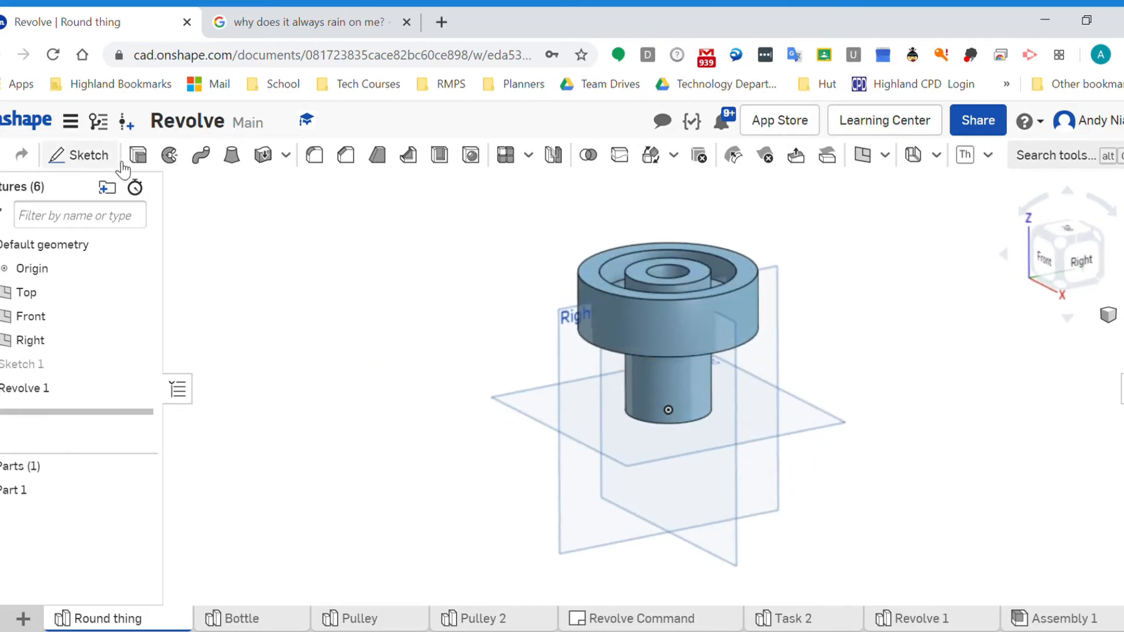
Start a new sketch on the revolved part.
{"action": "left_click", "coordinate": [89, 155]}
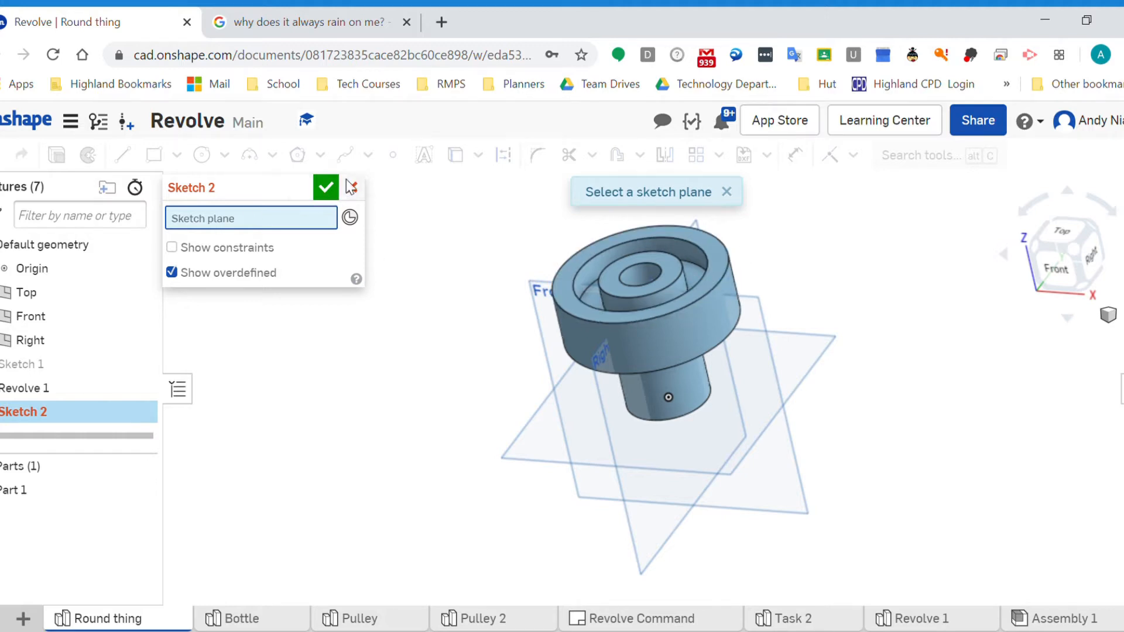
Sketch a triangle on the Right plane overlapping the flange's top edge and begin extruding it.
{"action": "left_click", "coordinate": [325, 187]}
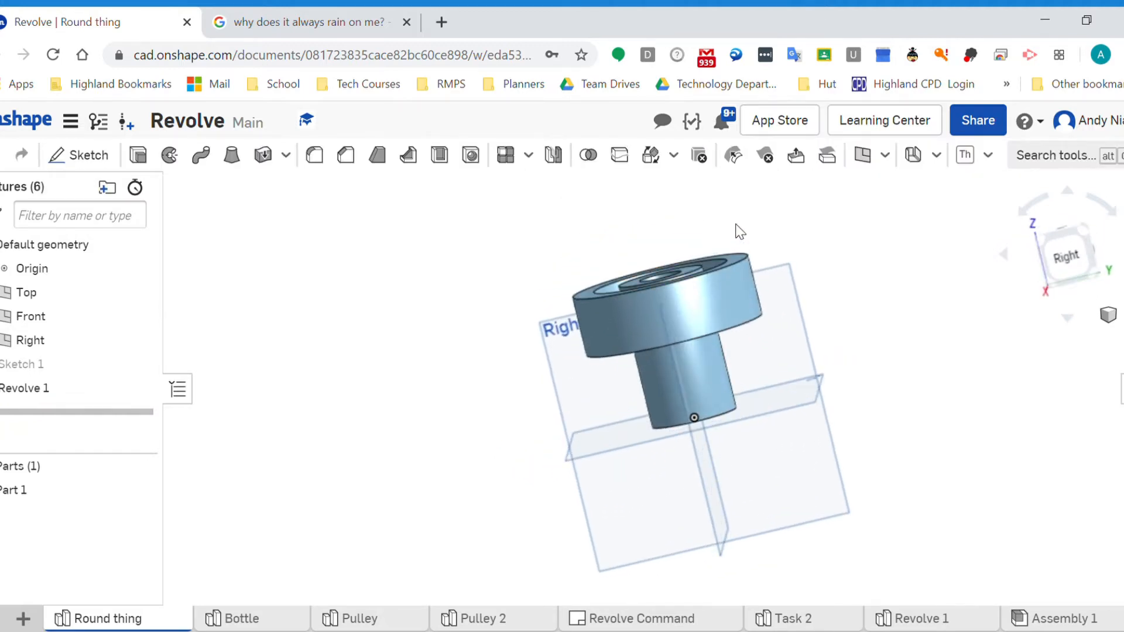
{"action": "mouse_move", "coordinate": [719, 296]}
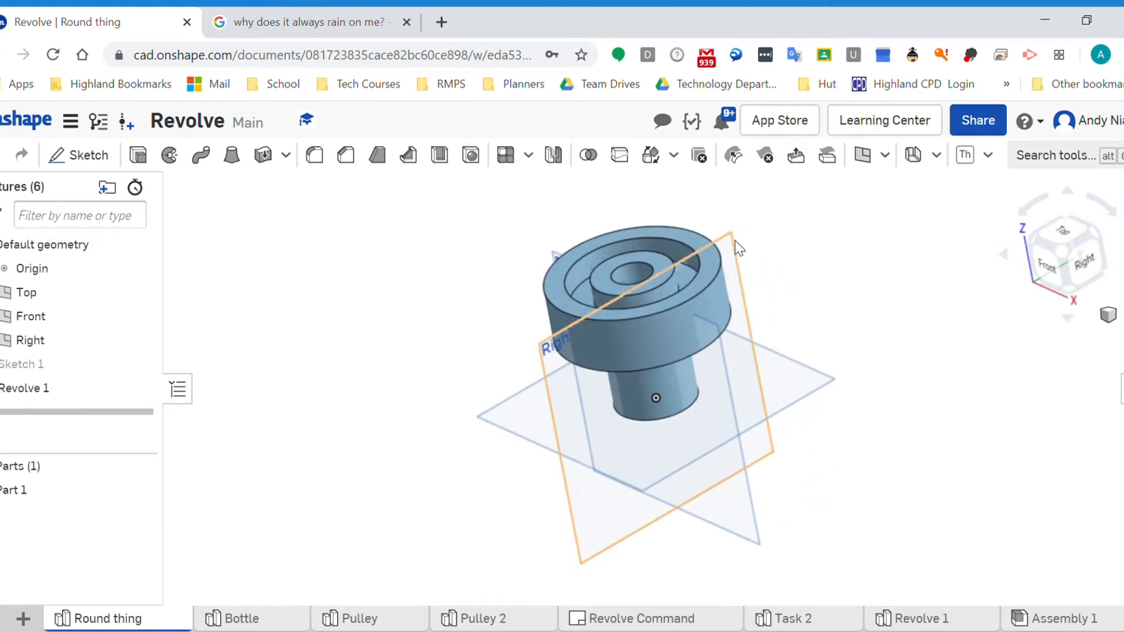
{"action": "left_click", "coordinate": [78, 154]}
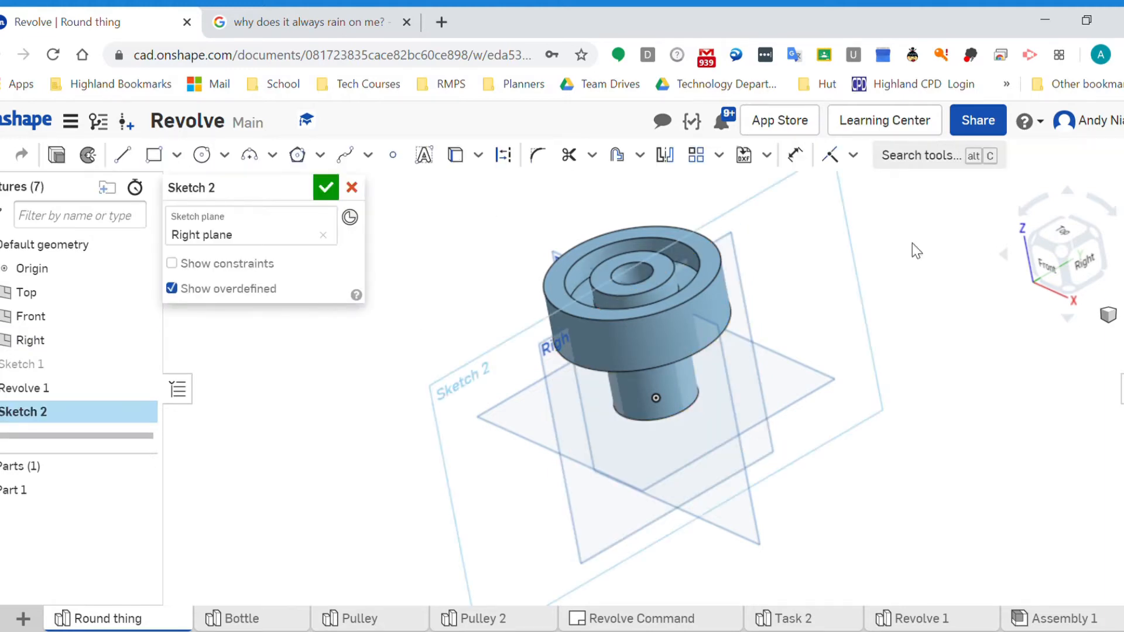
{"action": "mouse_move", "coordinate": [560, 351]}
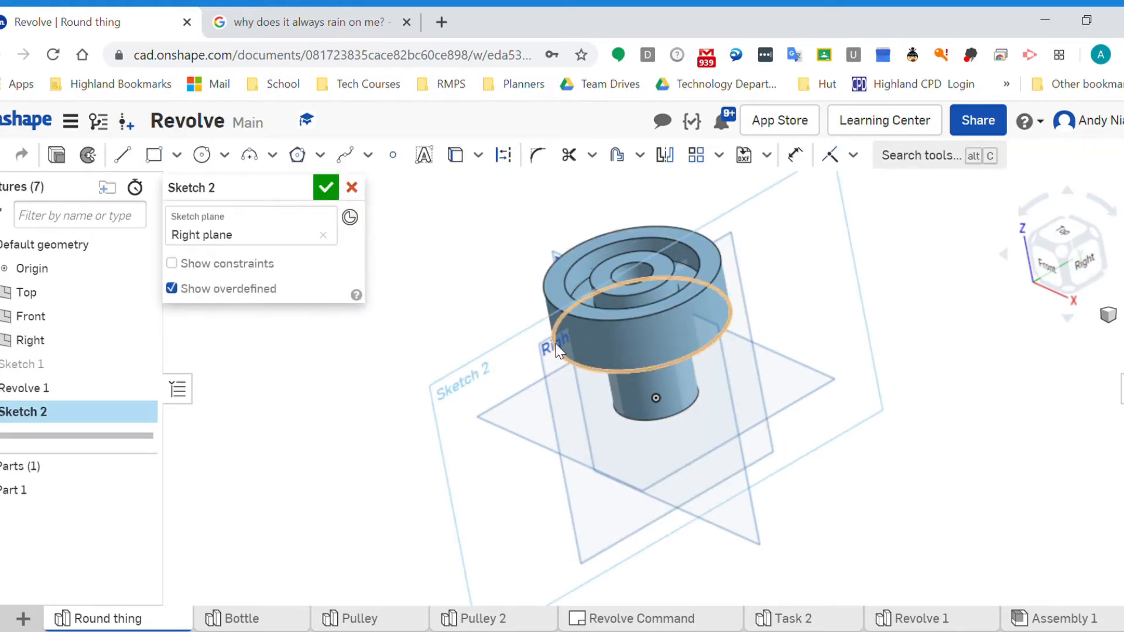
{"action": "left_click", "coordinate": [1068, 253]}
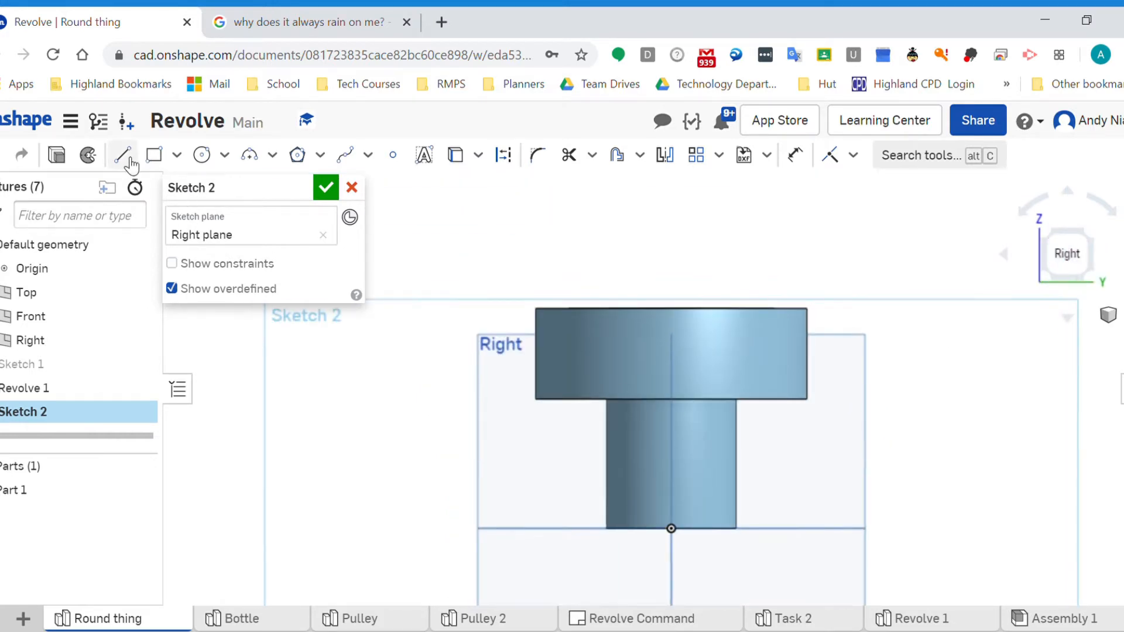
{"action": "left_click", "coordinate": [121, 155]}
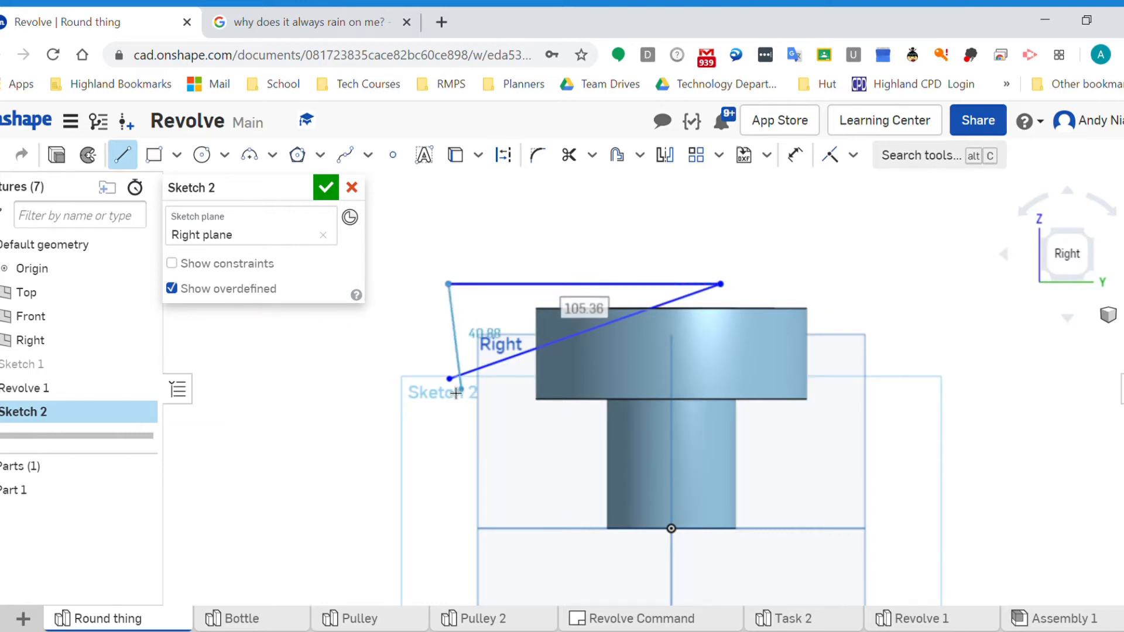
{"action": "left_click", "coordinate": [325, 187]}
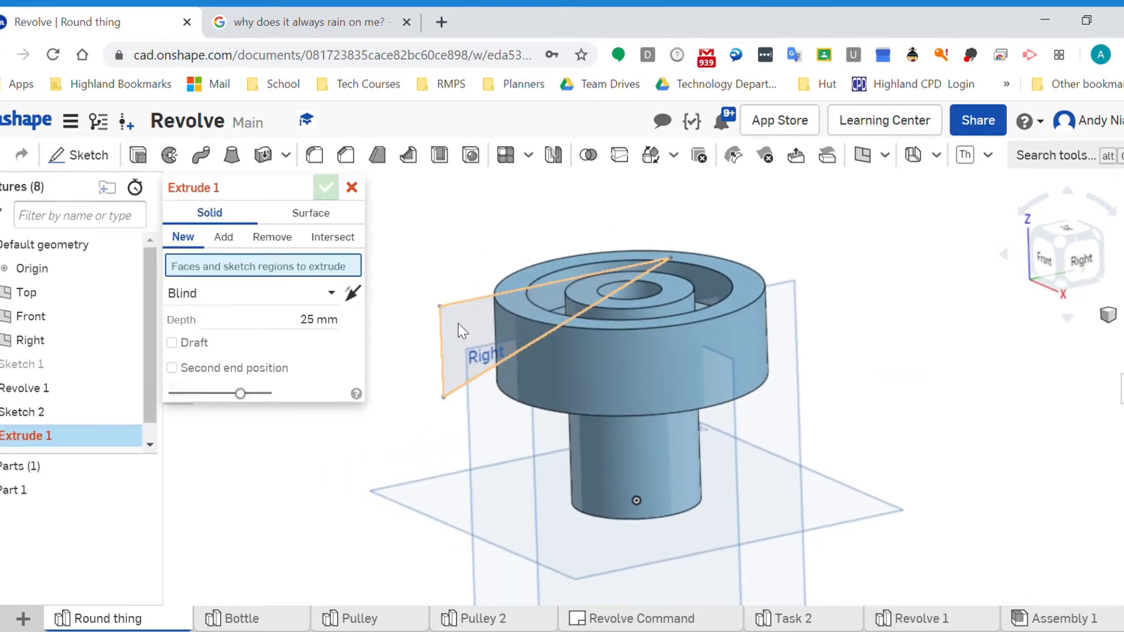
Set the triangle extrude to Remove, Symmetric, 200 mm deep, then cancel it and discard Sketch 2.
{"action": "left_click", "coordinate": [222, 236]}
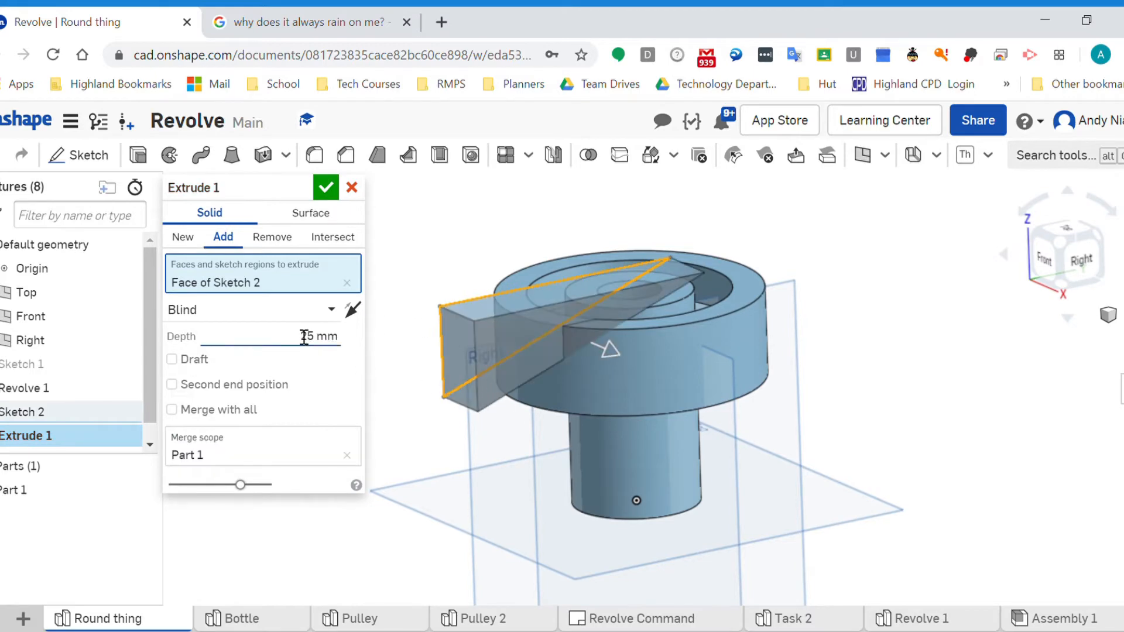
{"action": "left_click", "coordinate": [271, 237]}
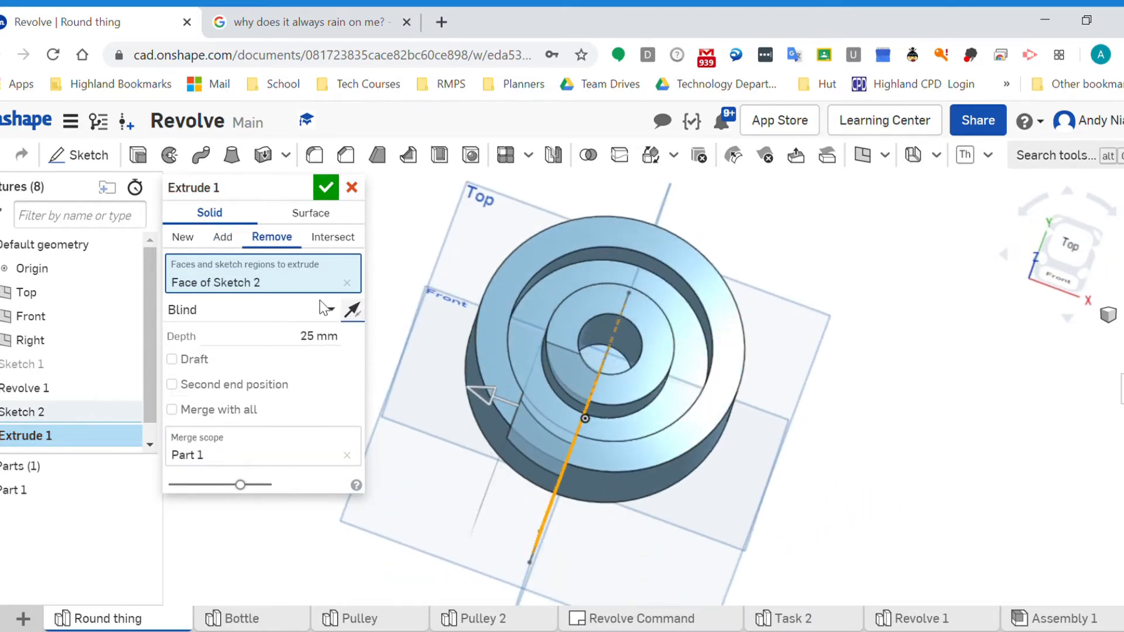
{"action": "left_click", "coordinate": [251, 309]}
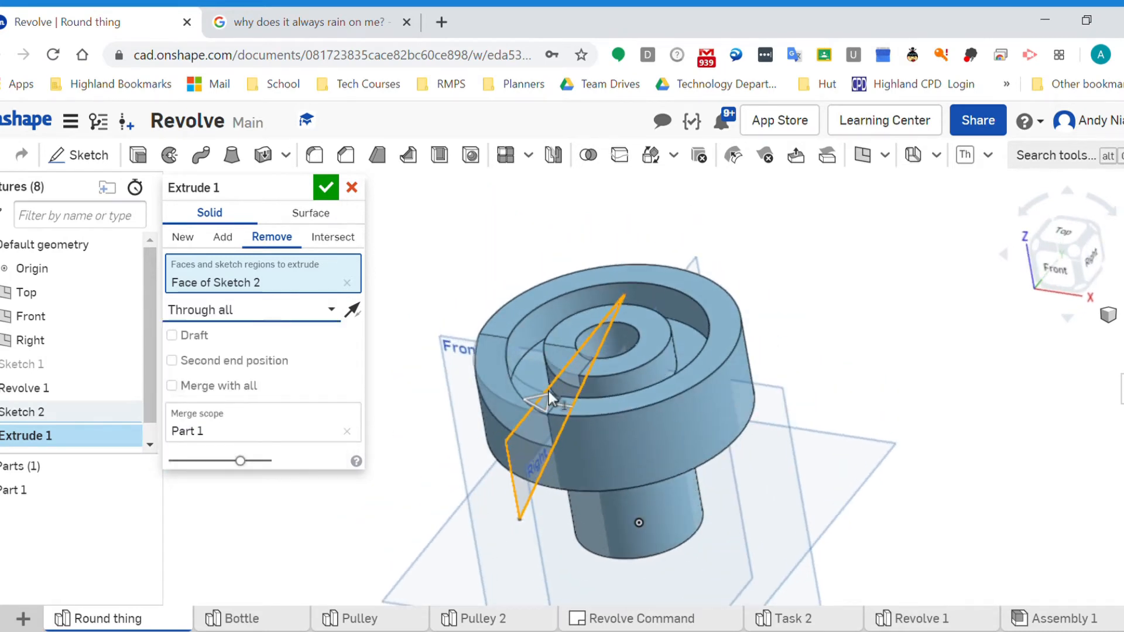
{"action": "left_click", "coordinate": [250, 309]}
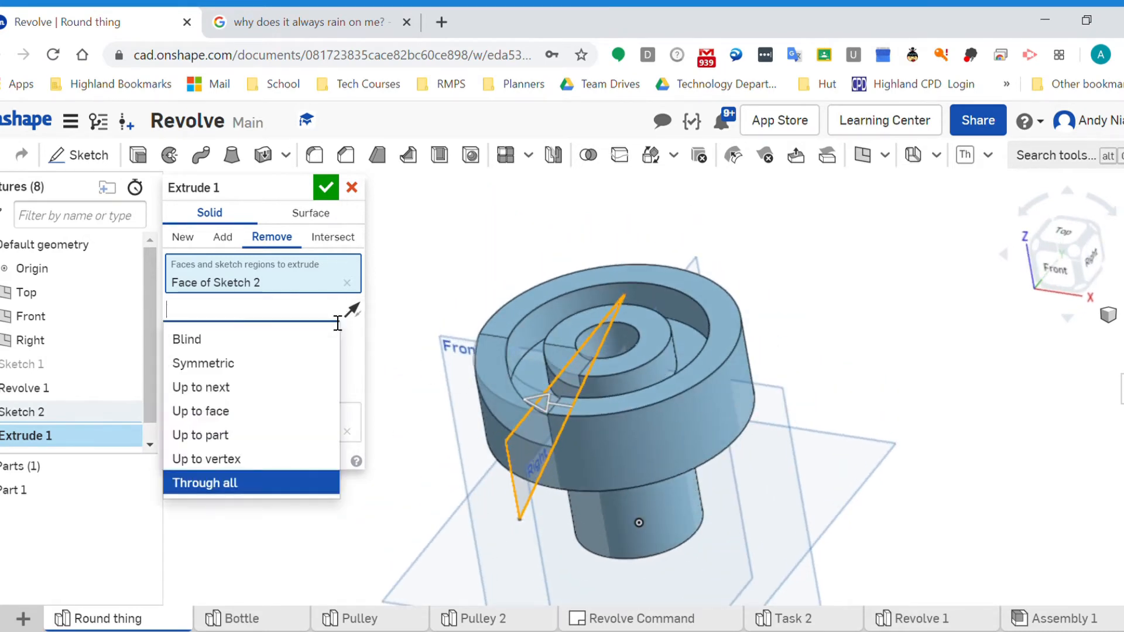
{"action": "left_click", "coordinate": [202, 363]}
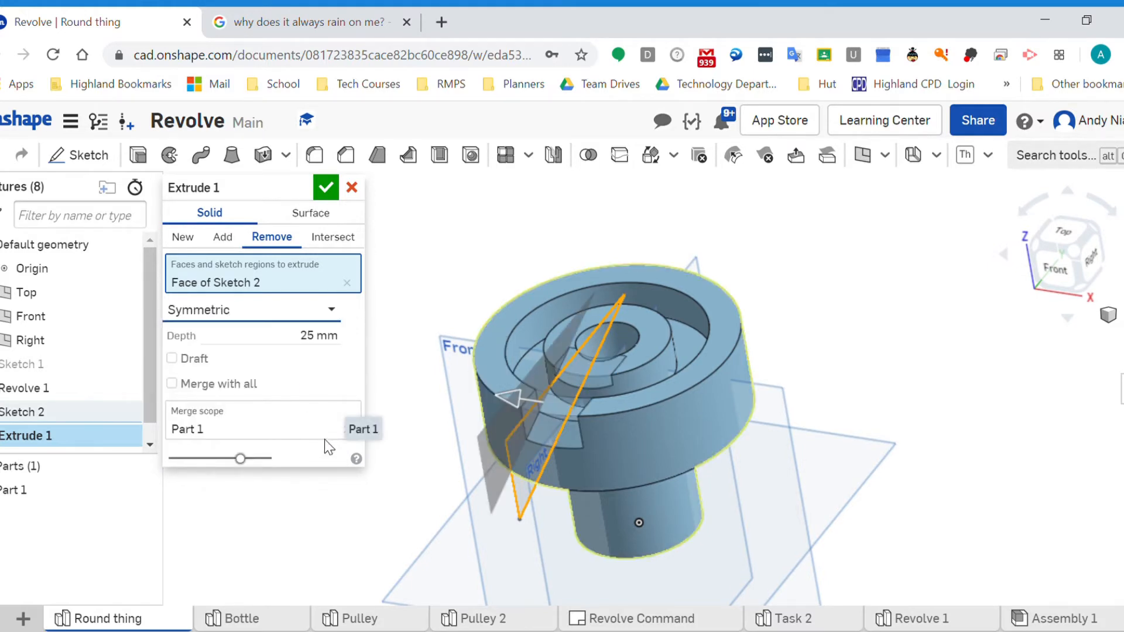
{"action": "left_click", "coordinate": [301, 334]}
{"action": "type", "text": "200"}
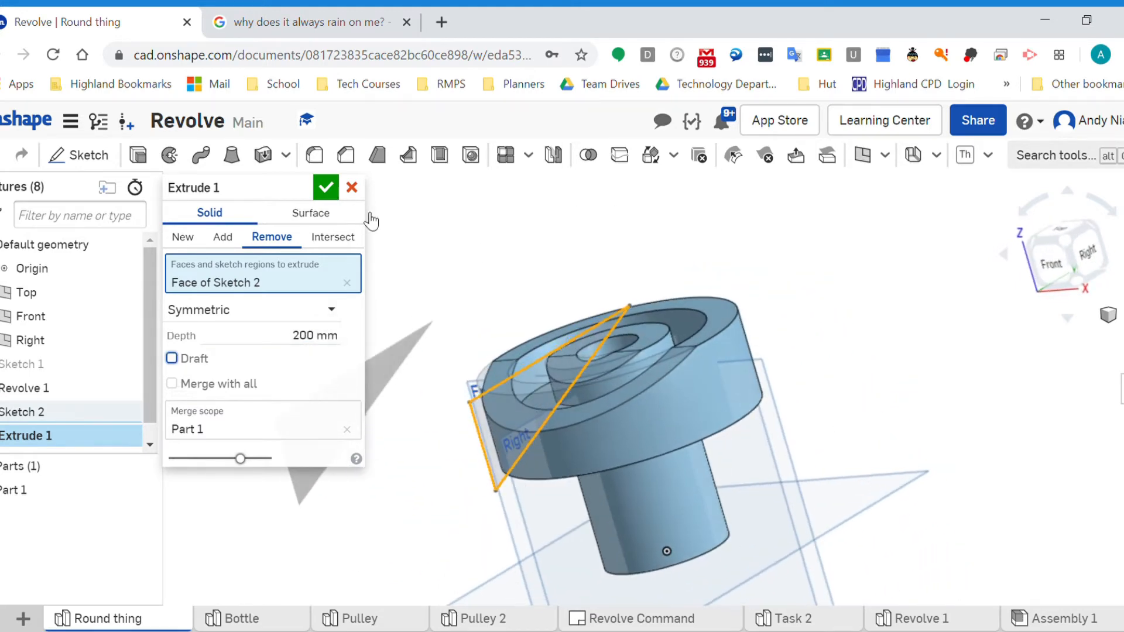
{"action": "left_click", "coordinate": [351, 187]}
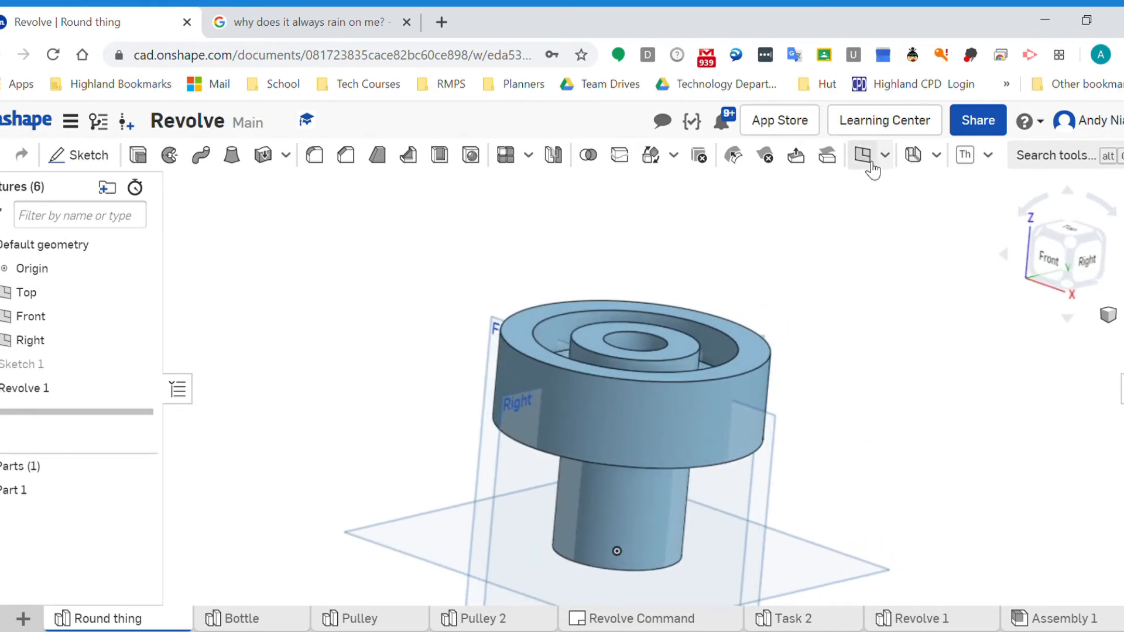
Create Plane 1 offset 80 mm from the Right plane and start Sketch 2 on it.
{"action": "left_click", "coordinate": [862, 155]}
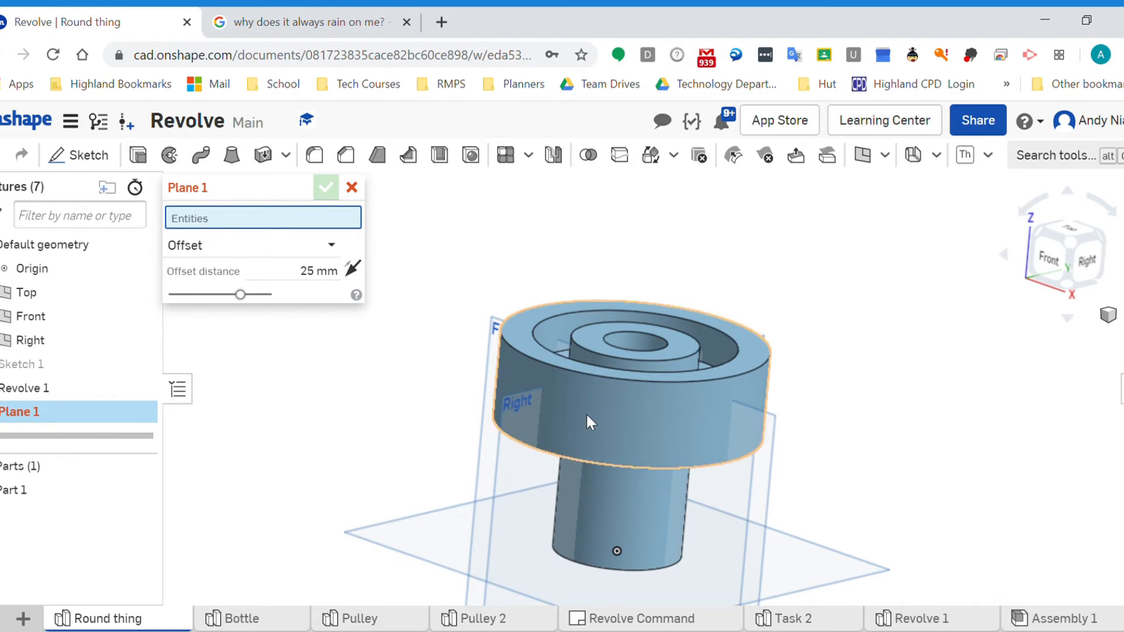
{"action": "left_click", "coordinate": [31, 340]}
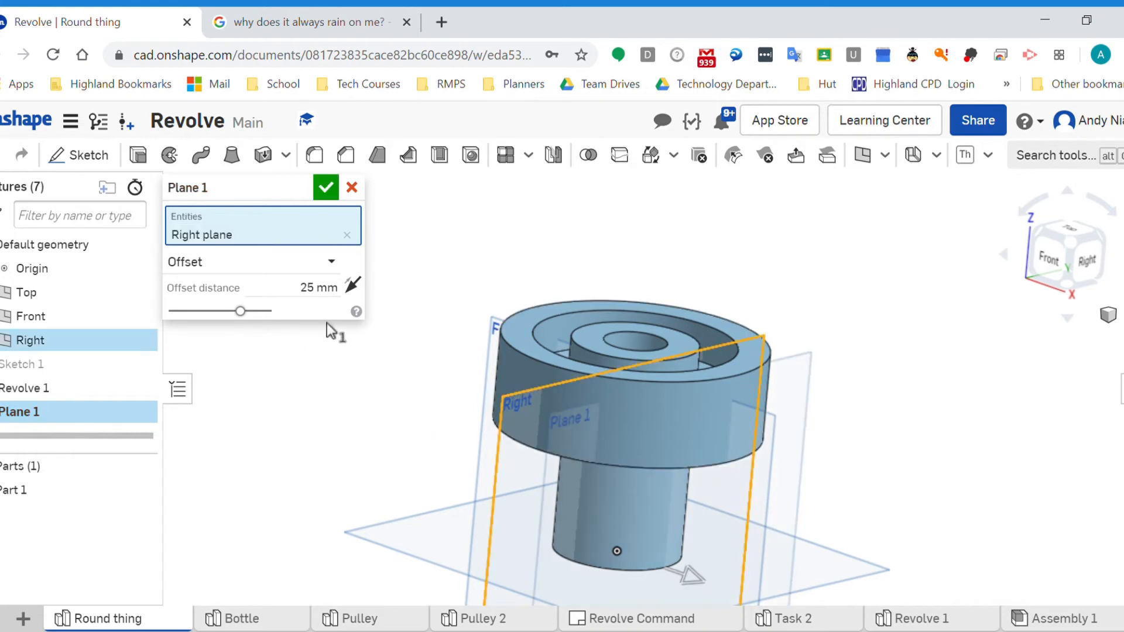
{"action": "left_click", "coordinate": [1065, 254]}
{"action": "type", "text": "80"}
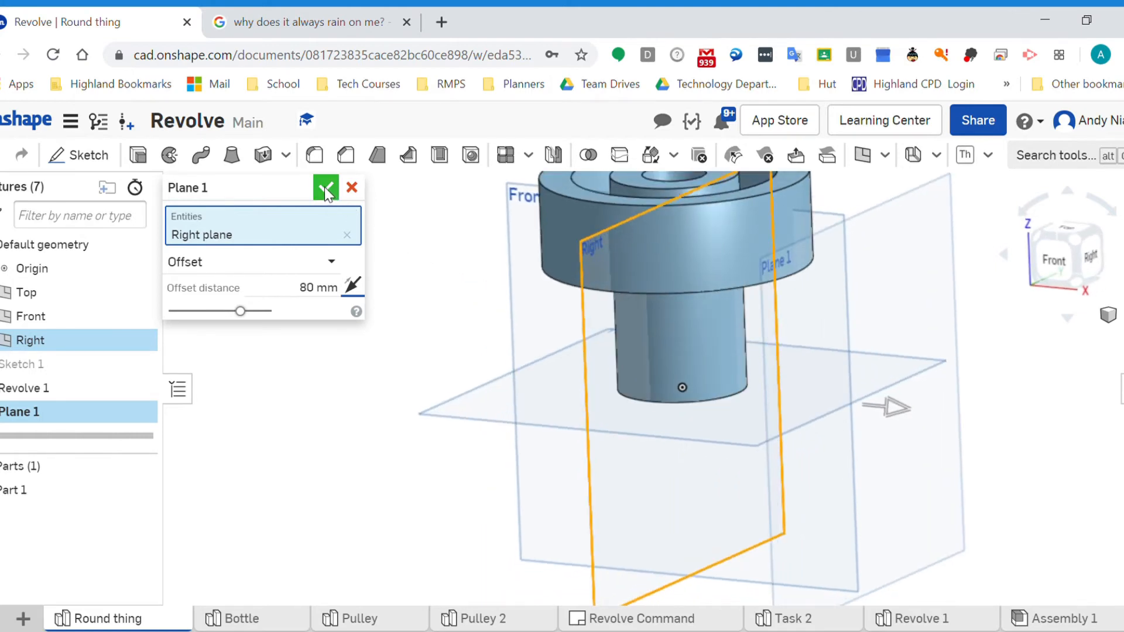
{"action": "left_click", "coordinate": [324, 187]}
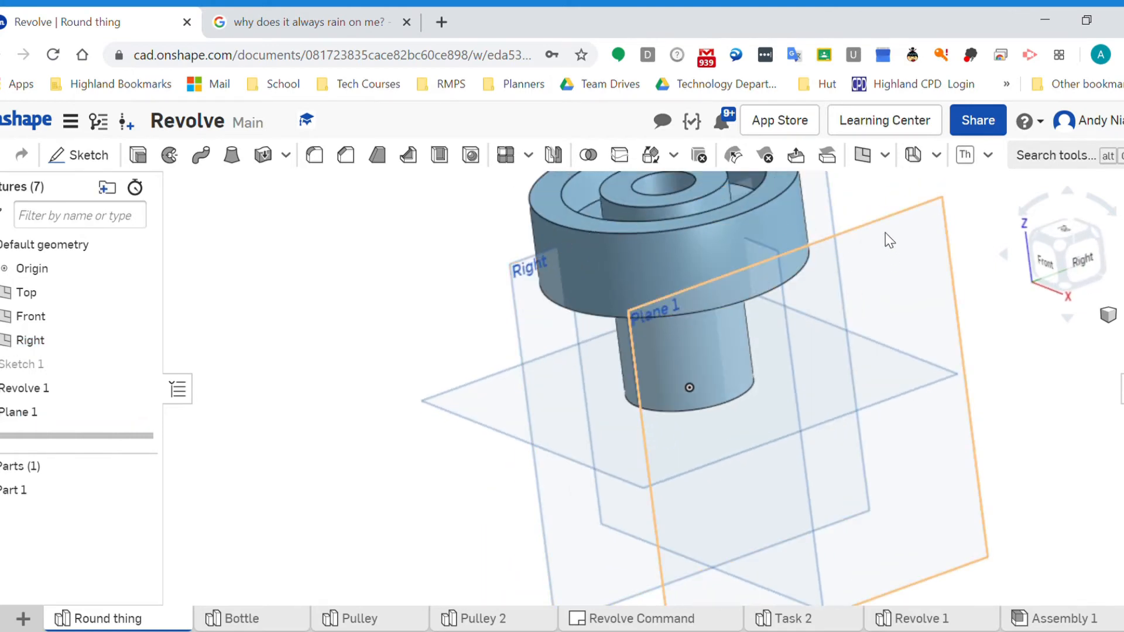
{"action": "left_click", "coordinate": [78, 154]}
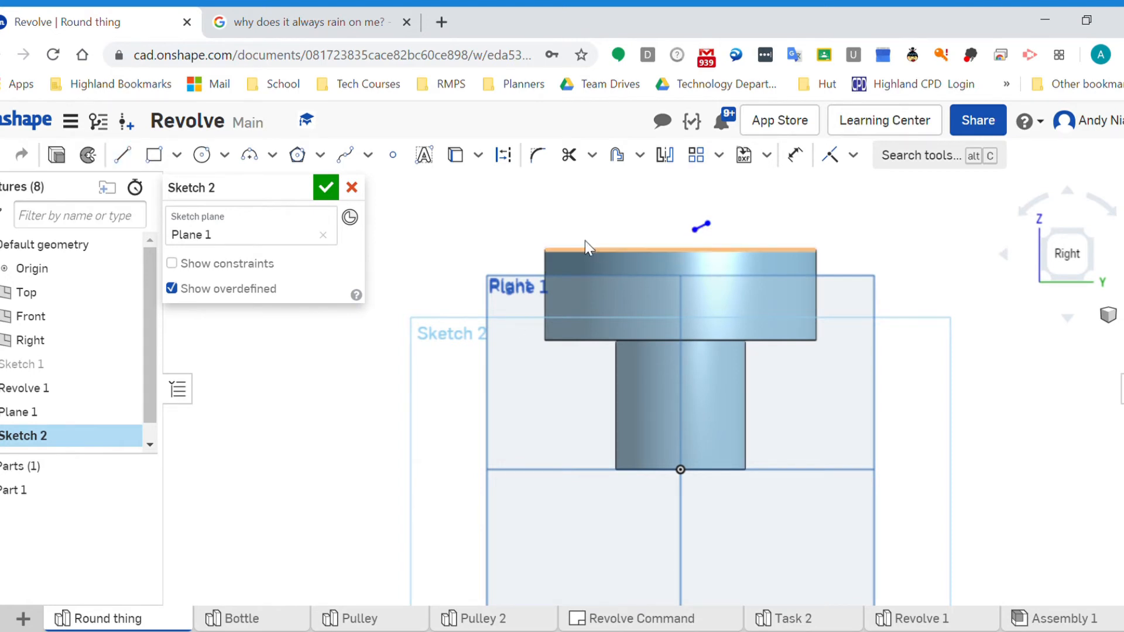
Draw a closed triangle beside the top flange on Plane 1 and begin extruding it.
{"action": "left_click", "coordinate": [121, 154]}
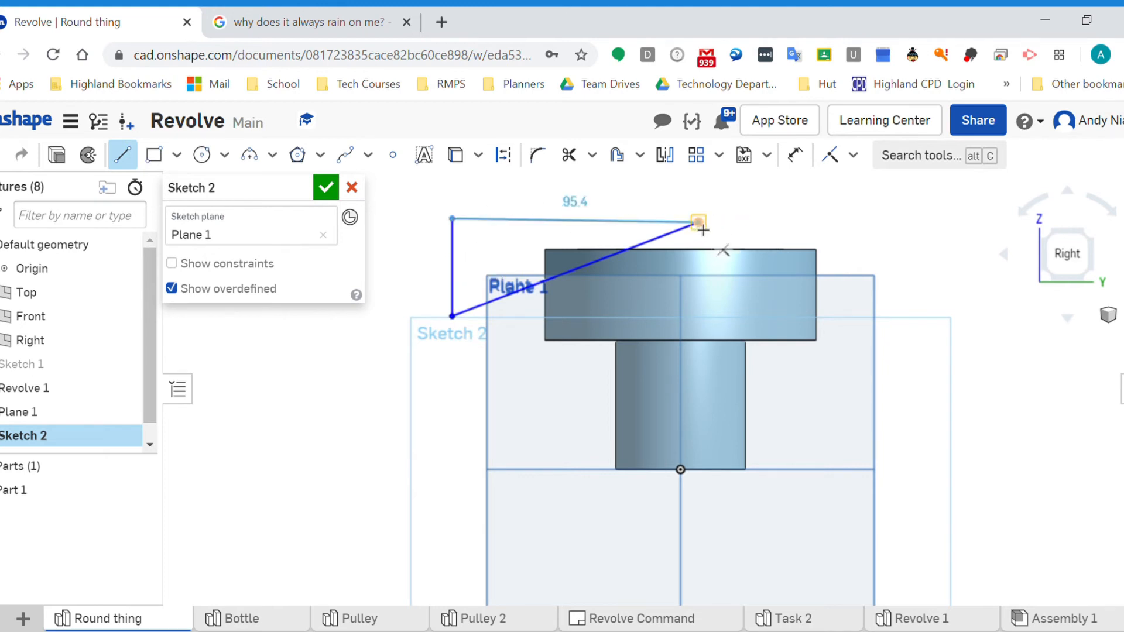
{"action": "left_click", "coordinate": [325, 188]}
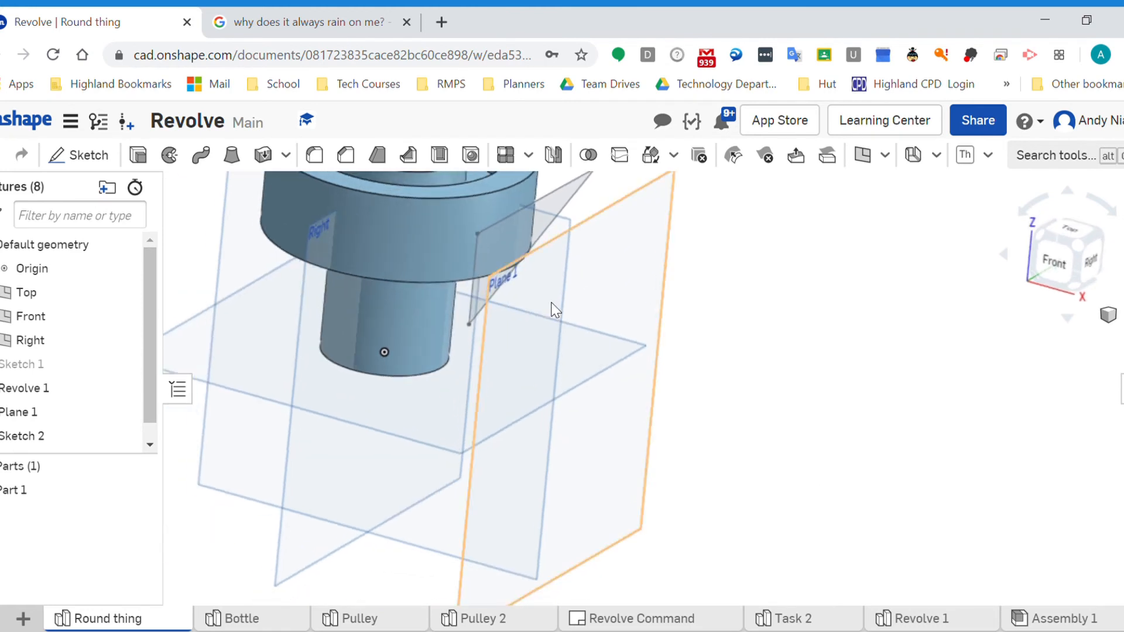
{"action": "left_click", "coordinate": [313, 154]}
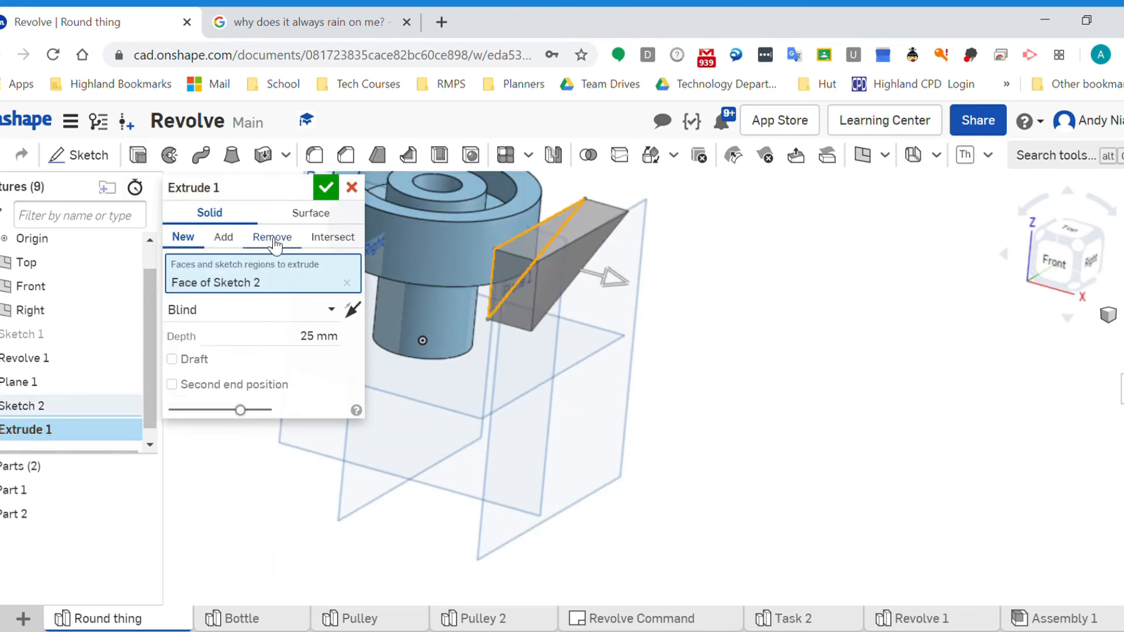
Cut the triangle as a Remove, Through all extrude merged with Part 1, notching the flange.
{"action": "left_click", "coordinate": [272, 237]}
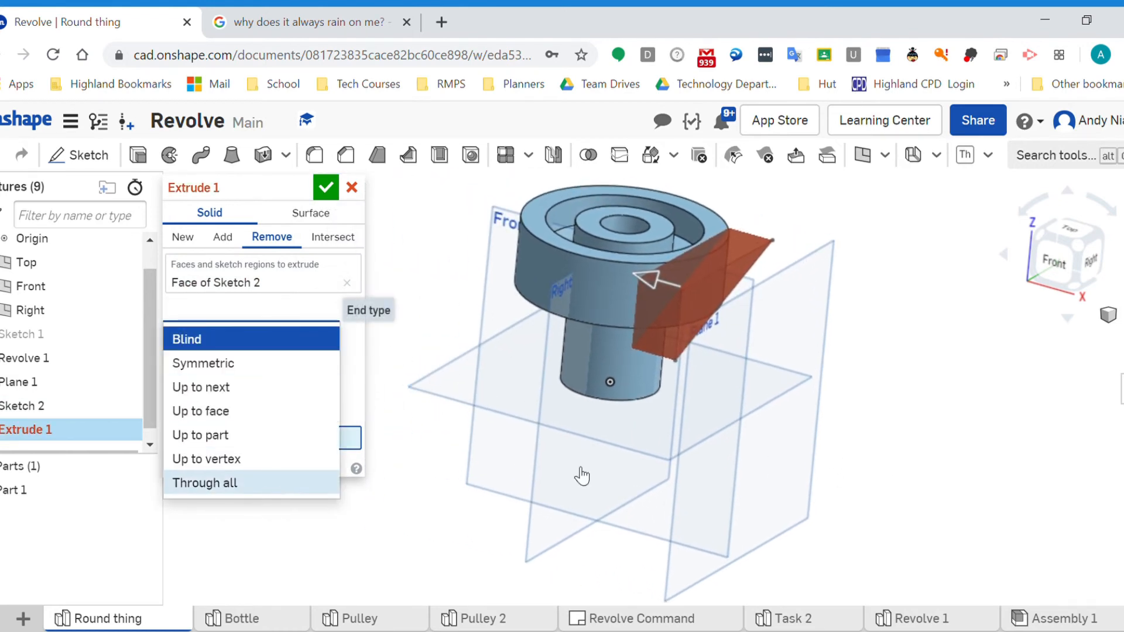
{"action": "left_click", "coordinate": [203, 482]}
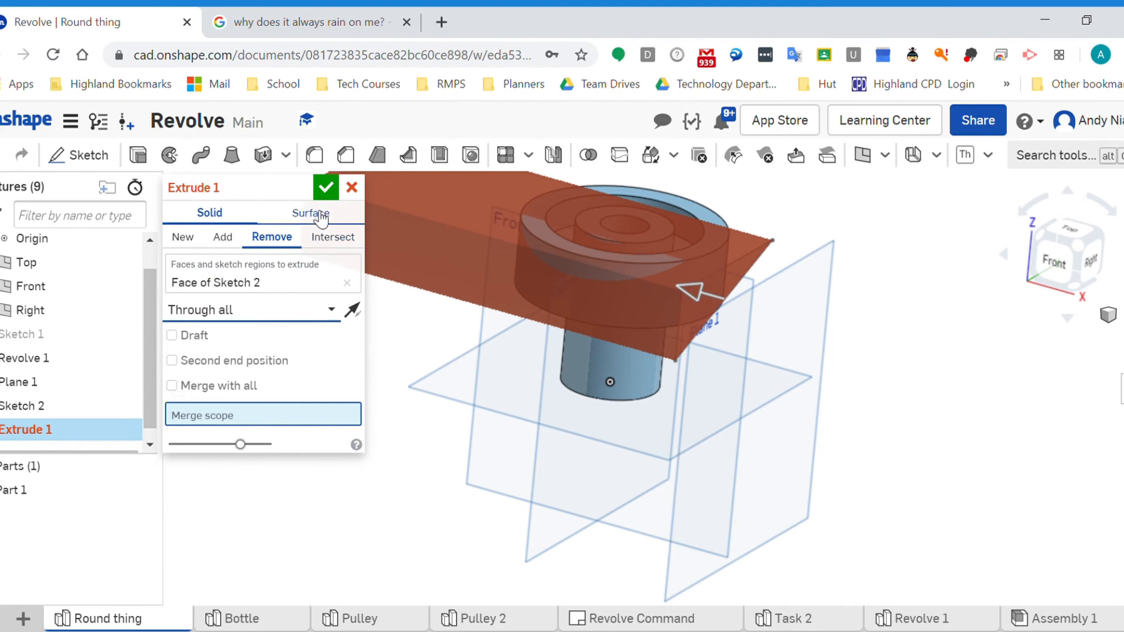
{"action": "left_click", "coordinate": [326, 187]}
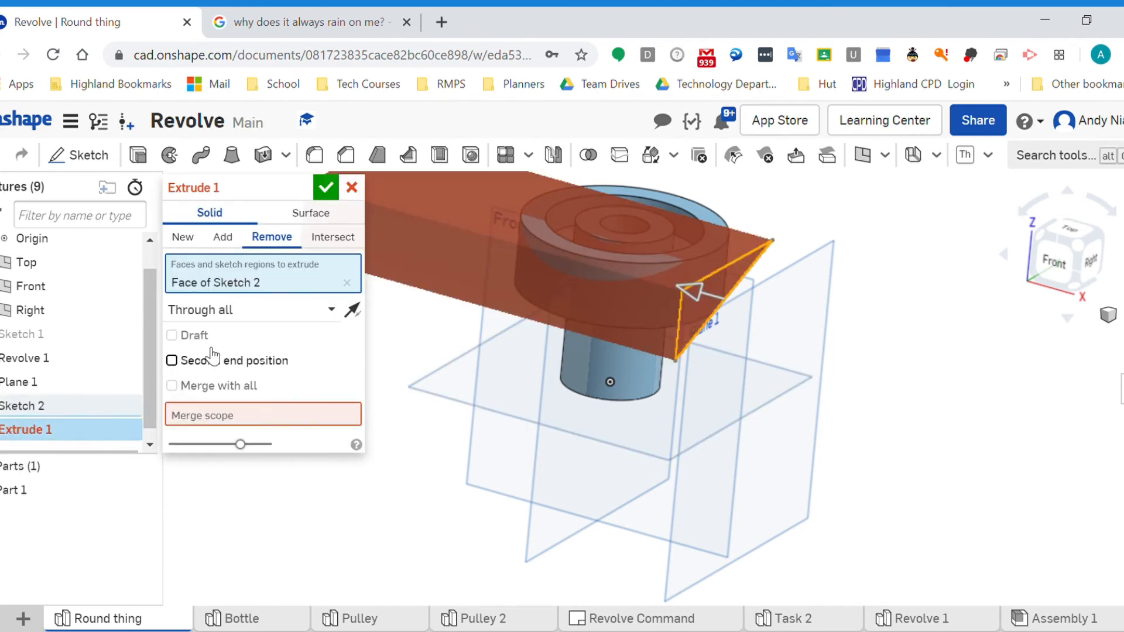
{"action": "left_click", "coordinate": [262, 414]}
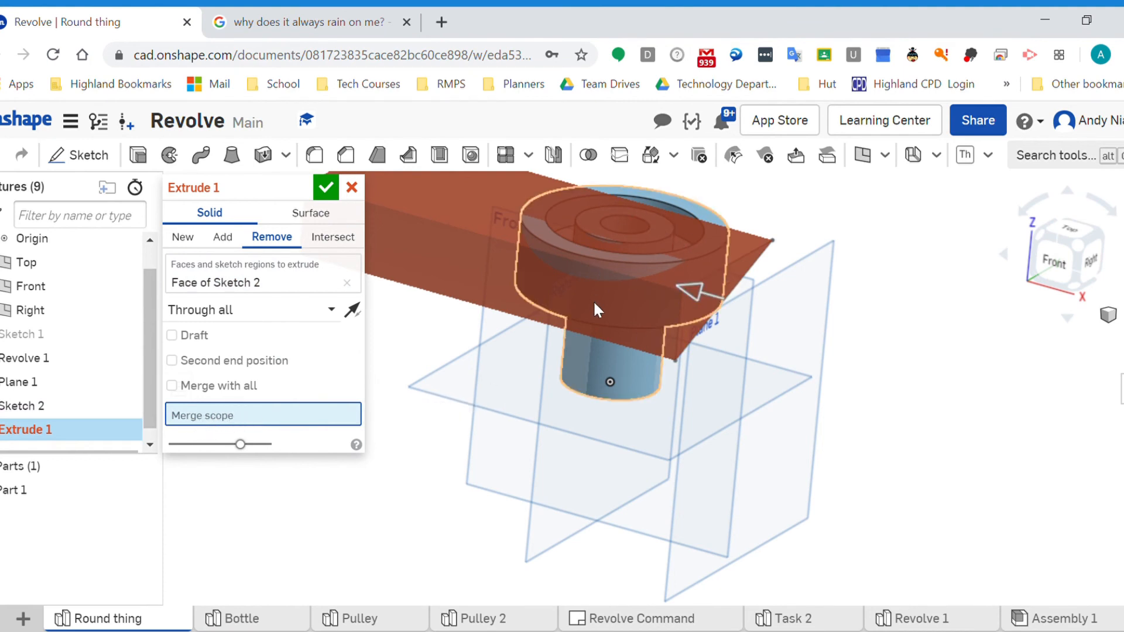
{"action": "mouse_move", "coordinate": [582, 361]}
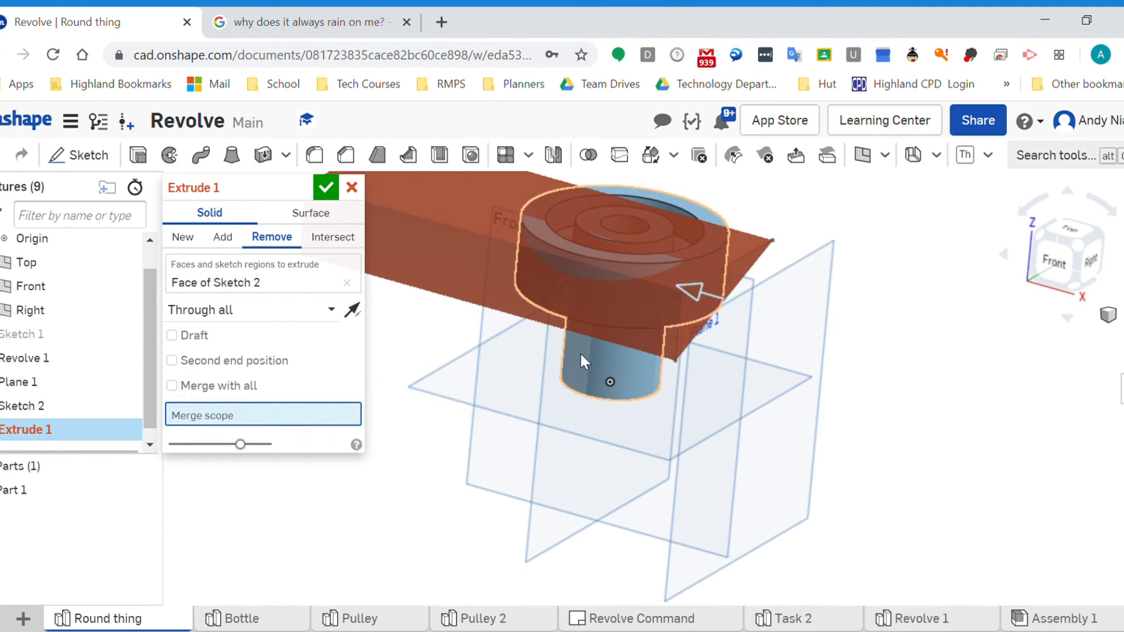
{"action": "left_click", "coordinate": [13, 489]}
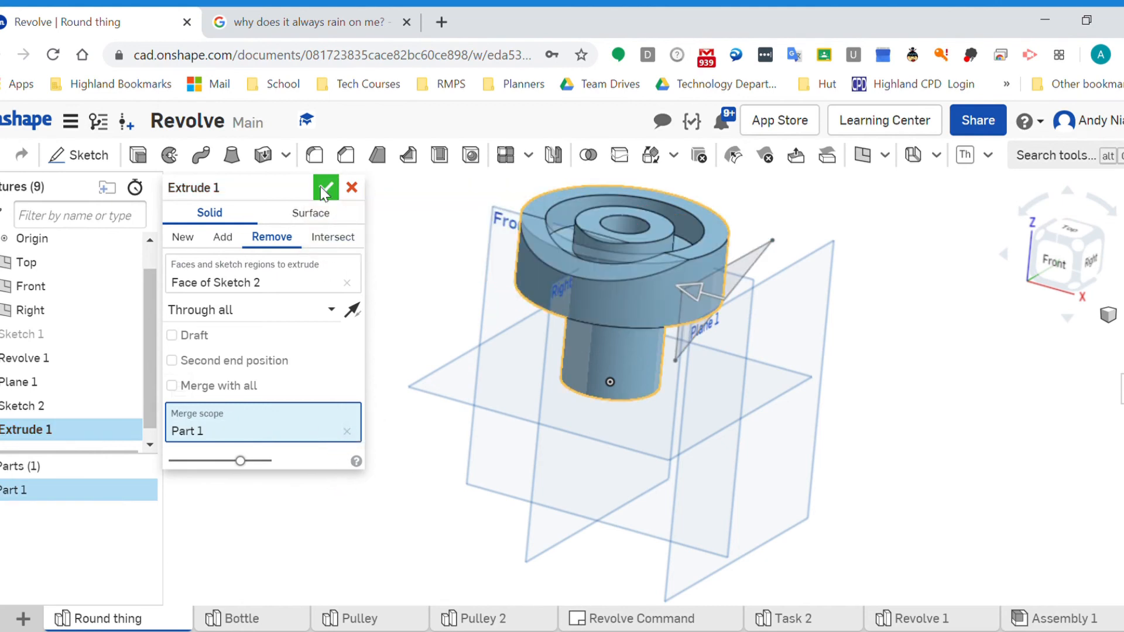
{"action": "left_click", "coordinate": [325, 188]}
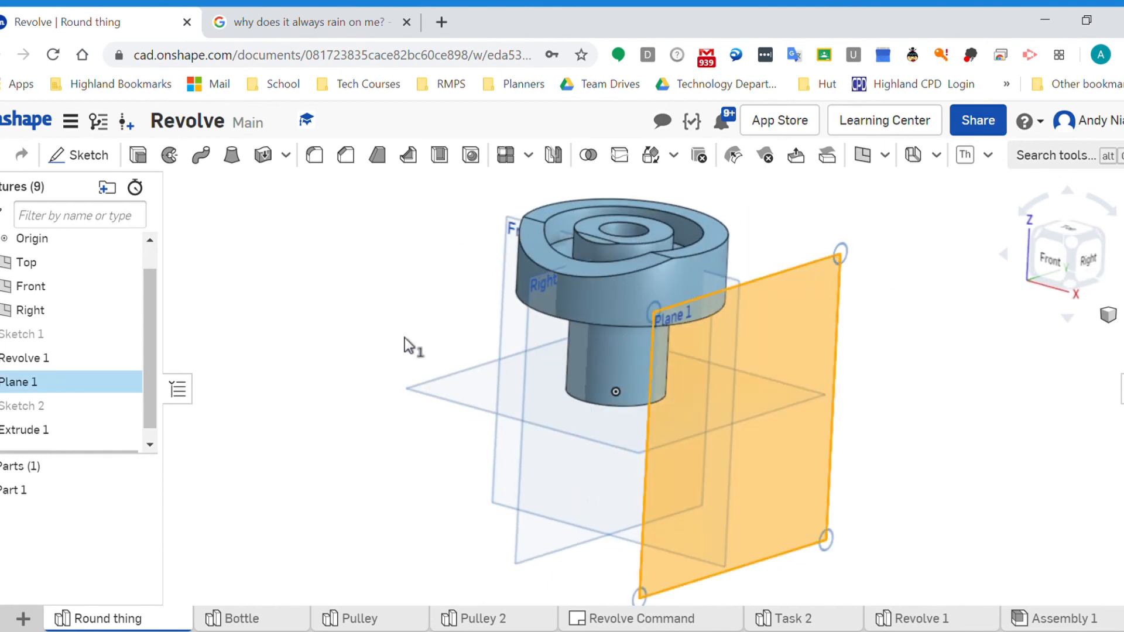
{"action": "left_click", "coordinate": [31, 309]}
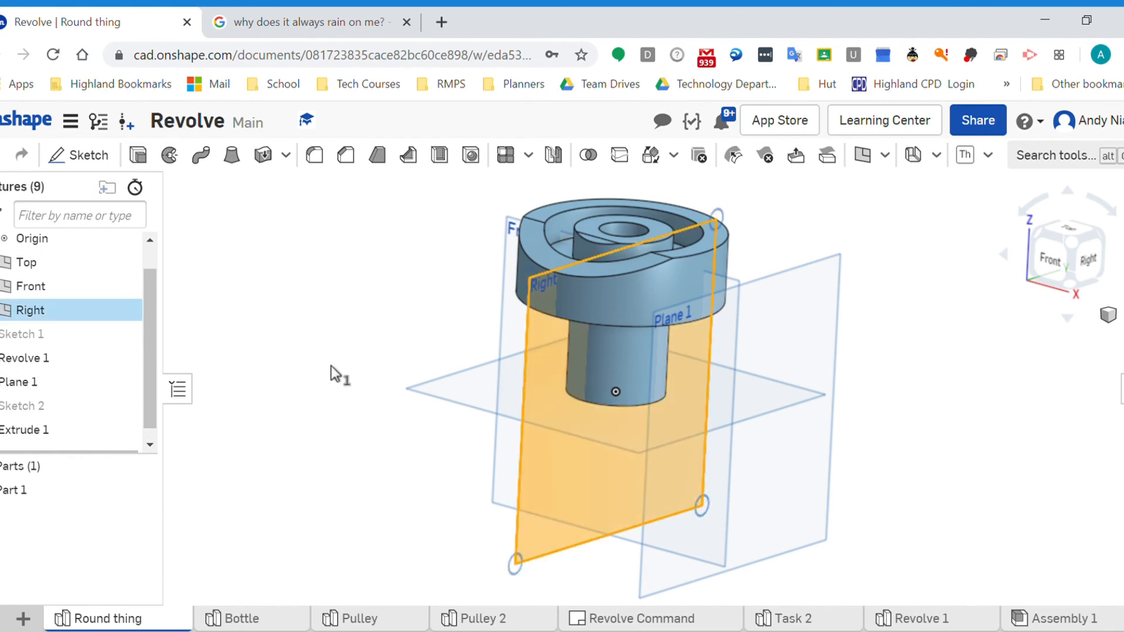
{"action": "mouse_move", "coordinate": [976, 243]}
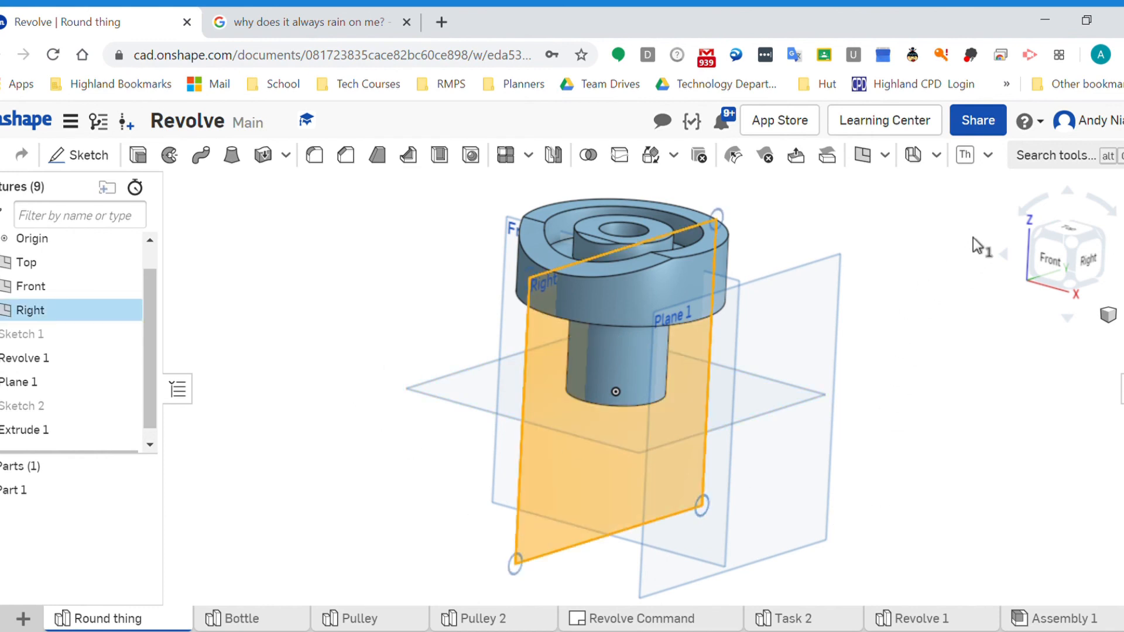